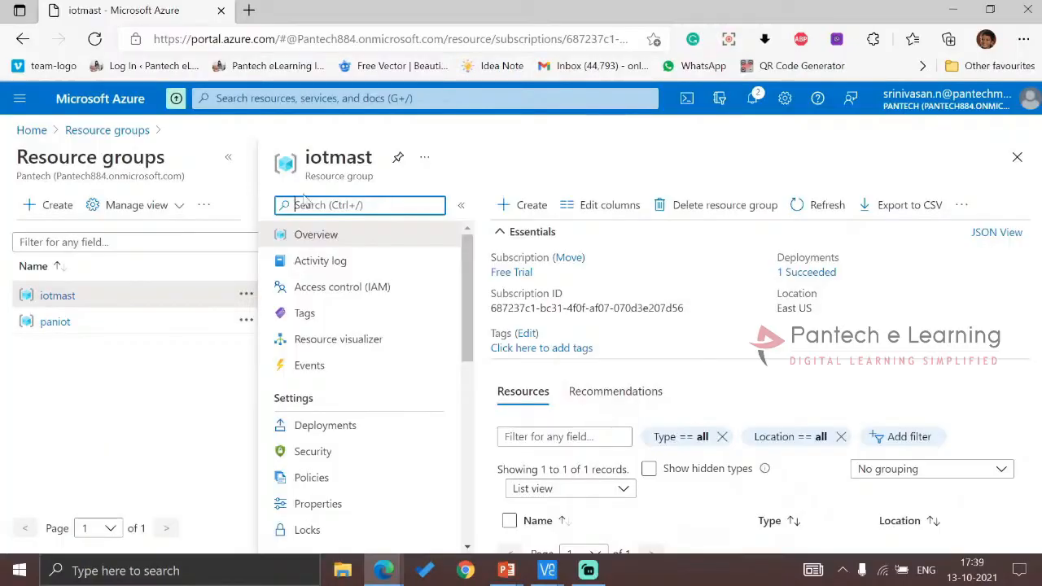
# - Locate the liveiot IoT Hub resource within the iotmast resource group listing
pyautogui.scroll(-3)
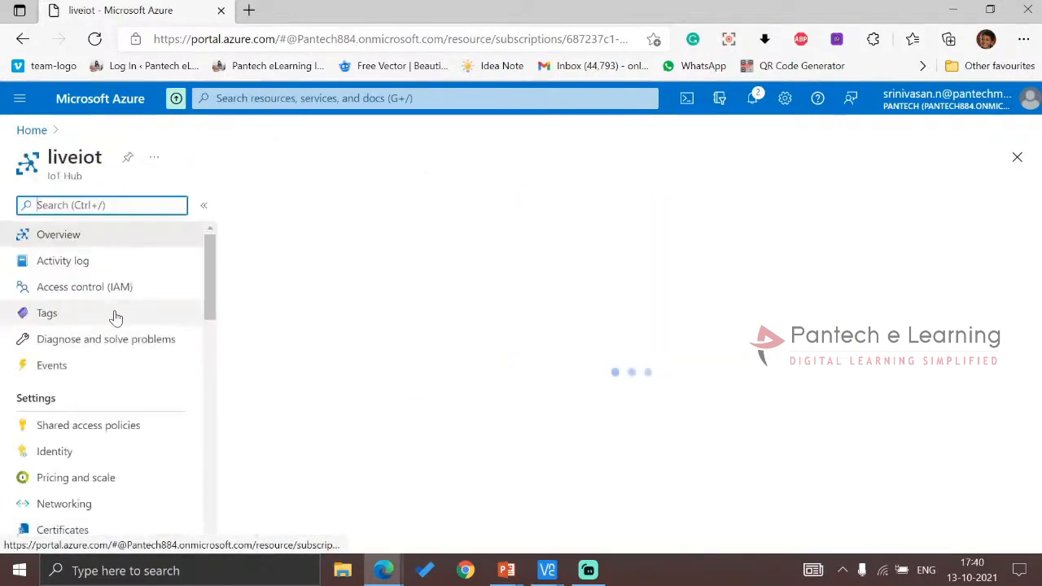
pyautogui.click(45, 312)
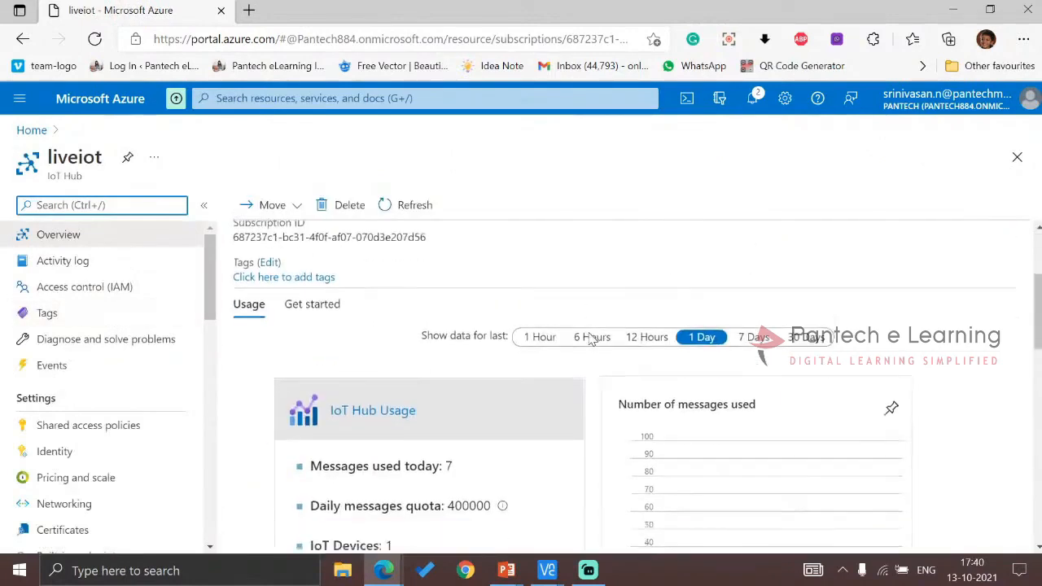
pyautogui.scroll(-3)
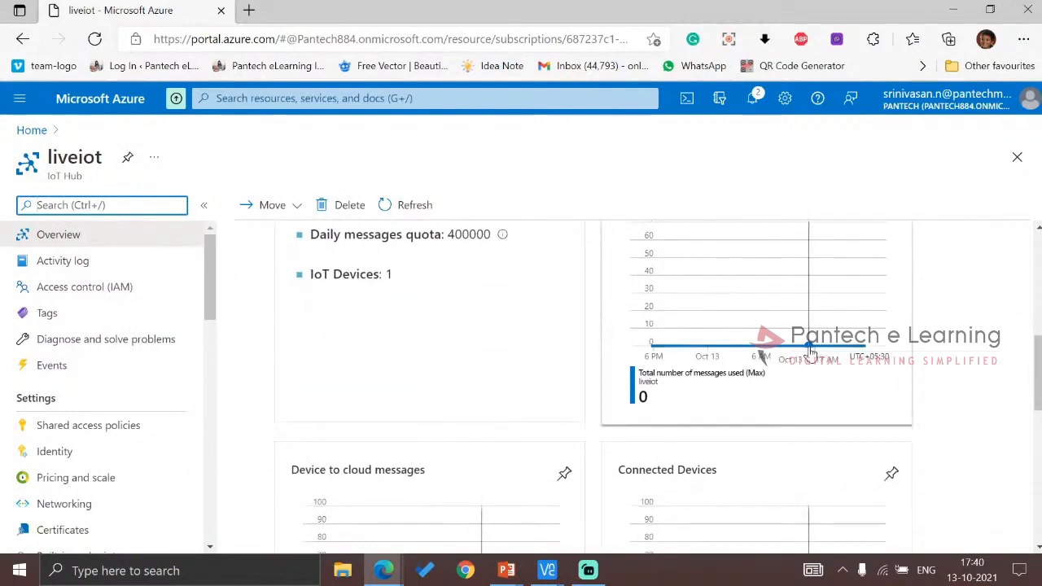
pyautogui.scroll(-3)
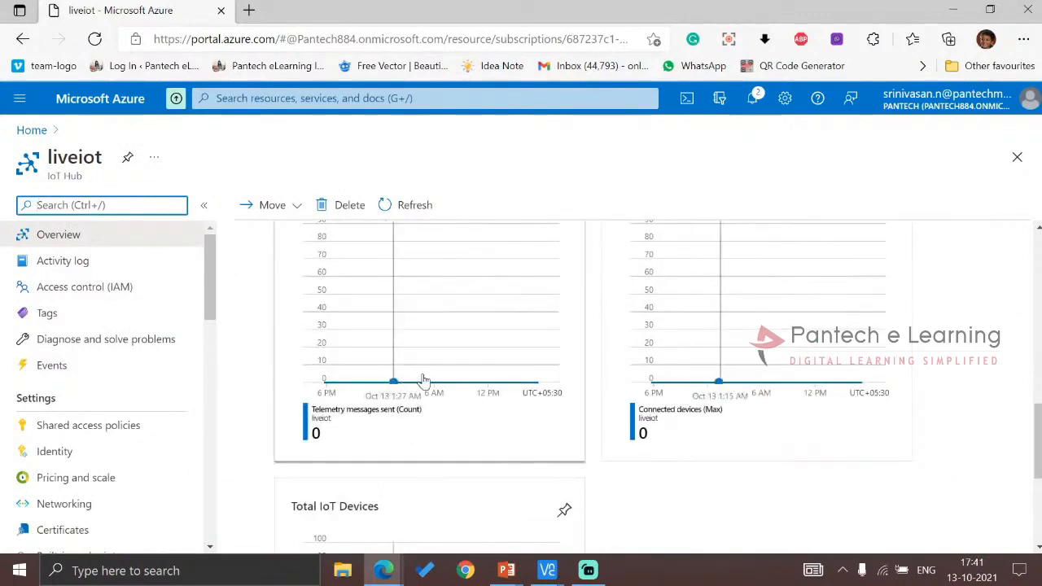
pyautogui.scroll(-3)
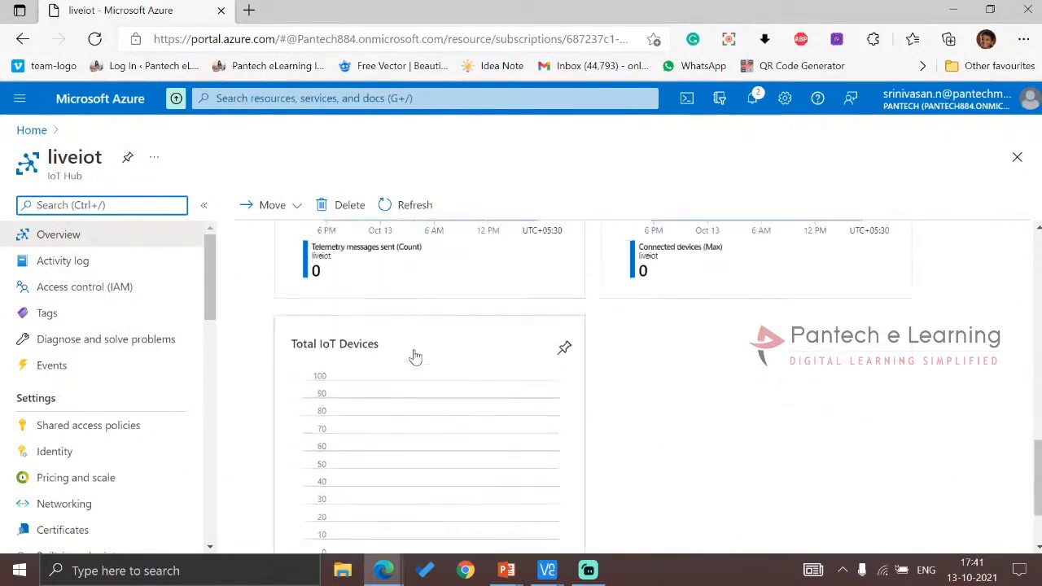
pyautogui.scroll(-3)
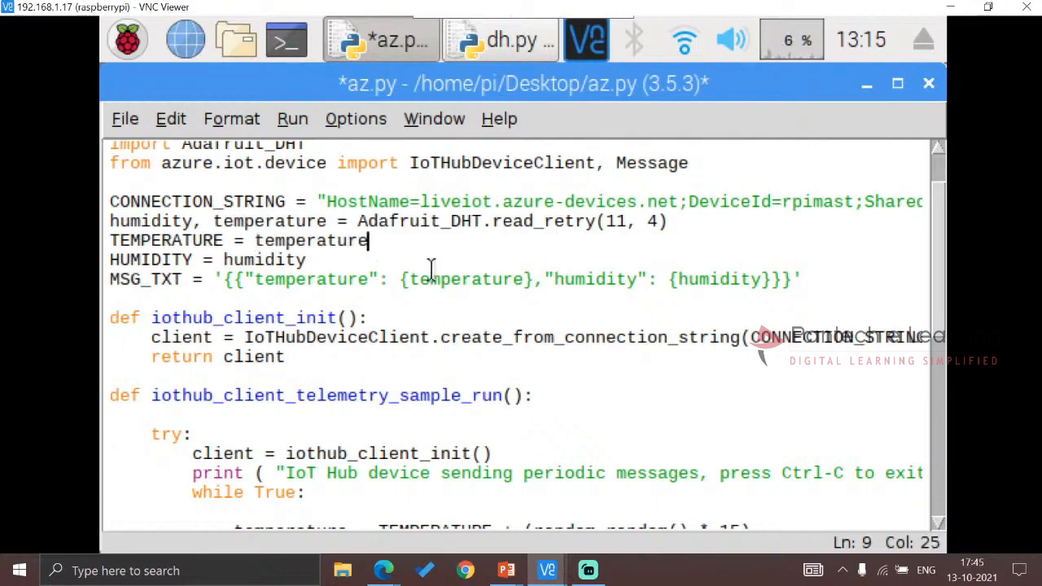
# - Run az.py on the Pi so DHT temperature and humidity readings stream to the IoT Hub
pyautogui.press('F5')
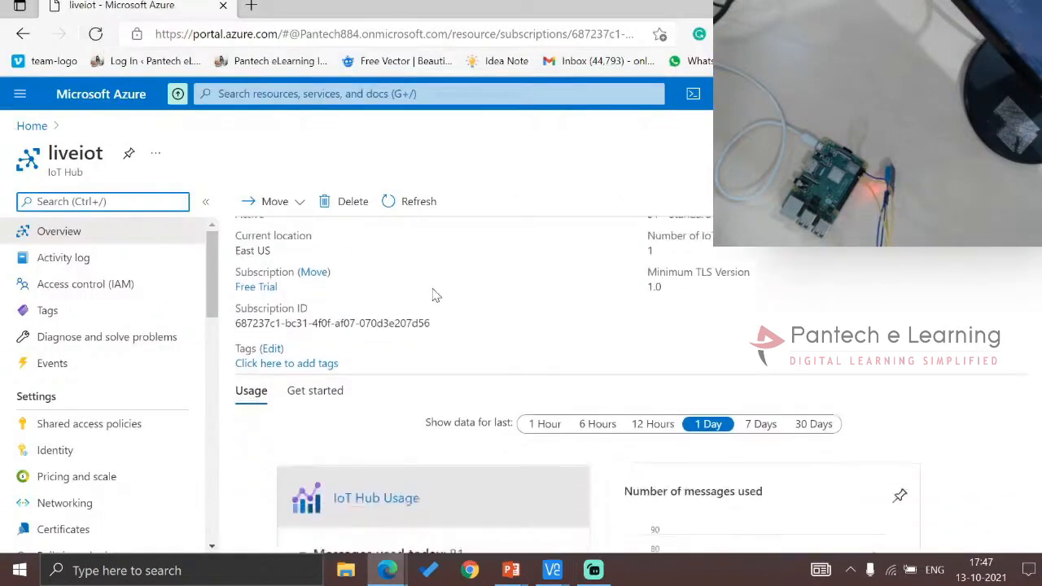
pyautogui.scroll(-3)
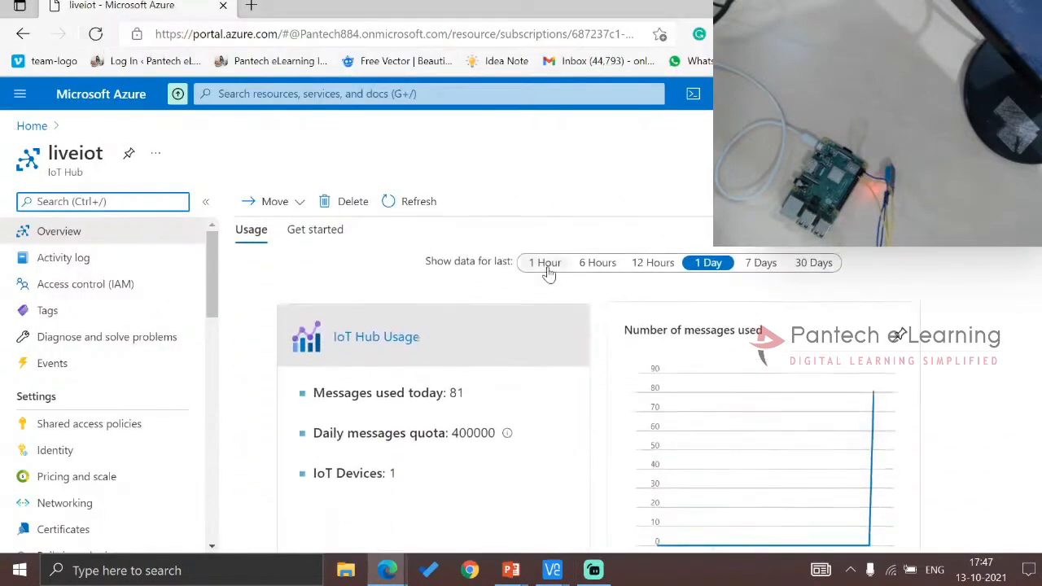
pyautogui.scroll(-3)
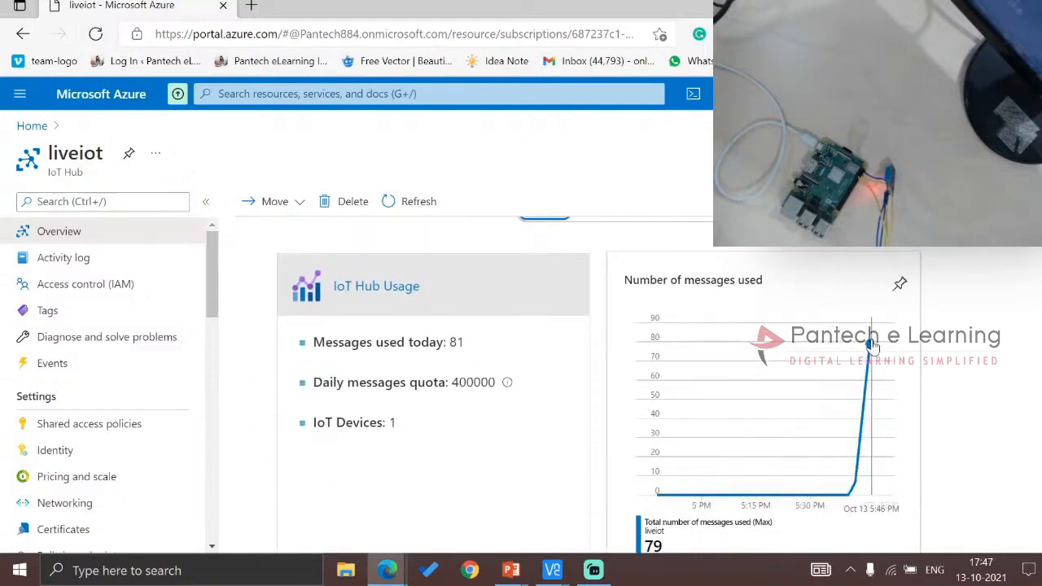
pyautogui.scroll(-3)
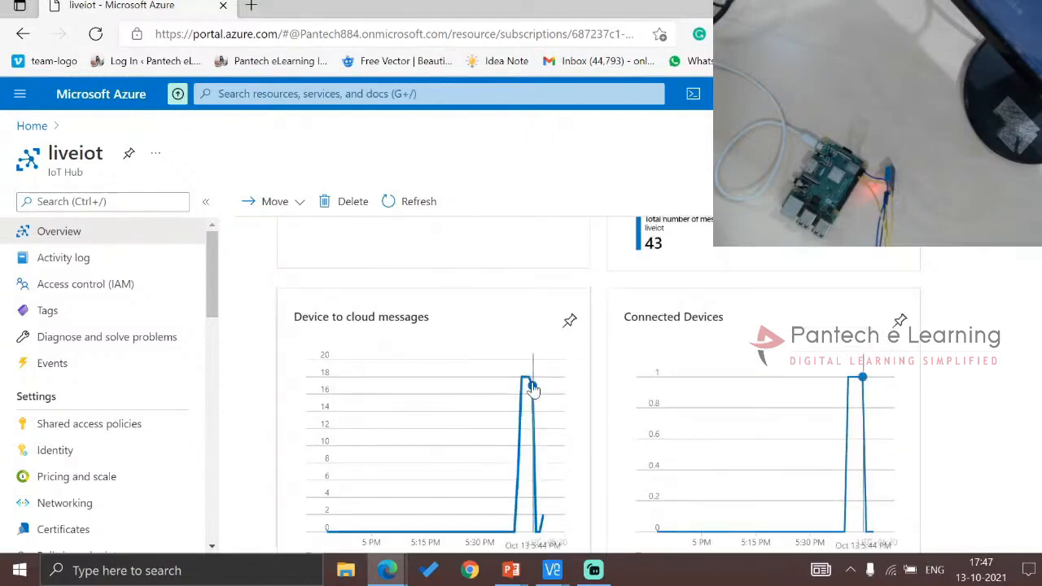
pyautogui.scroll(-3)
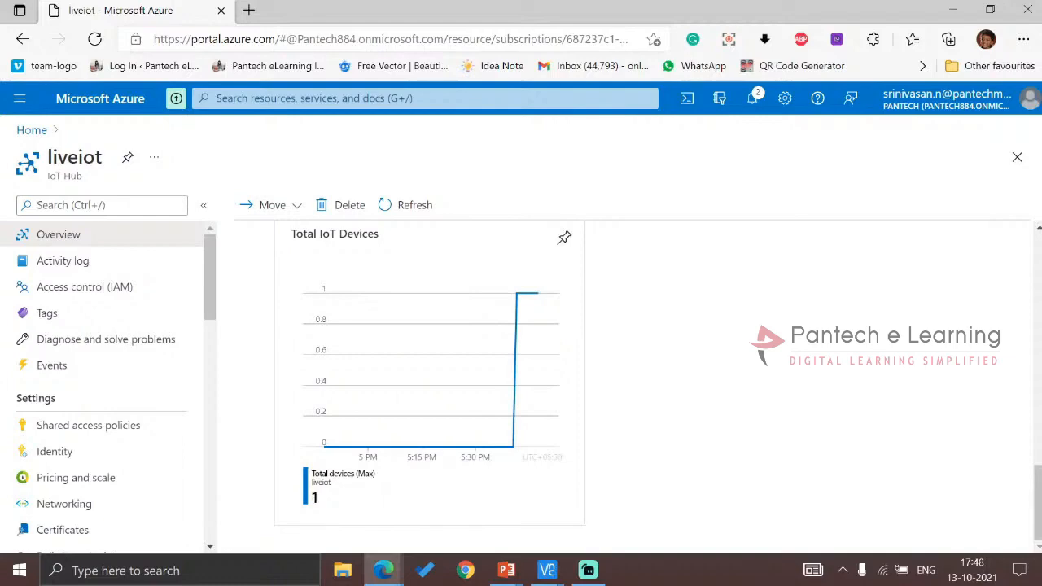
# - Run pip3 install azure-iot-device from a Command Prompt in Python37\Scripts
pyautogui.click(628, 570)
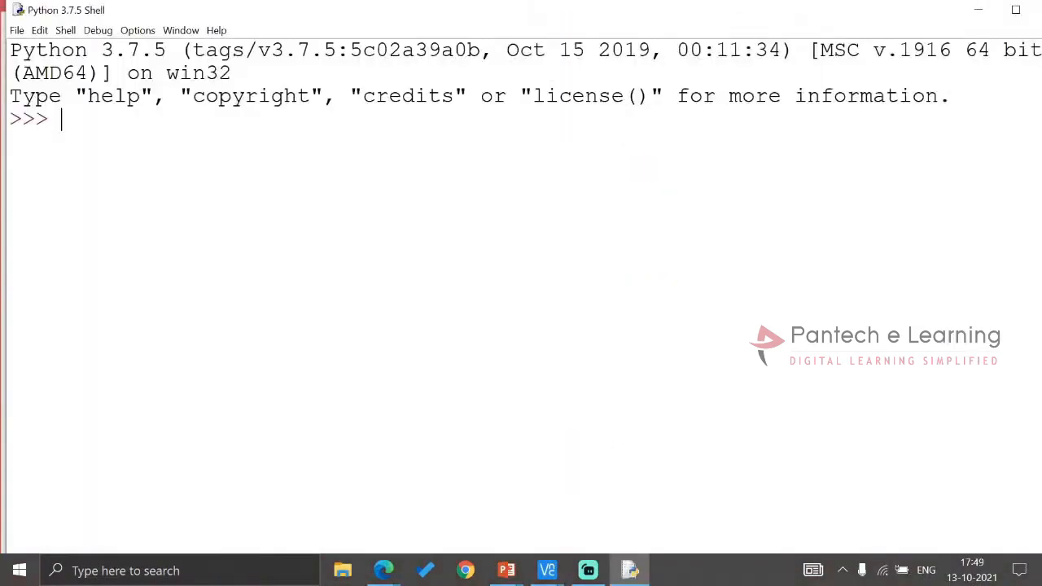
pyautogui.click(17, 29)
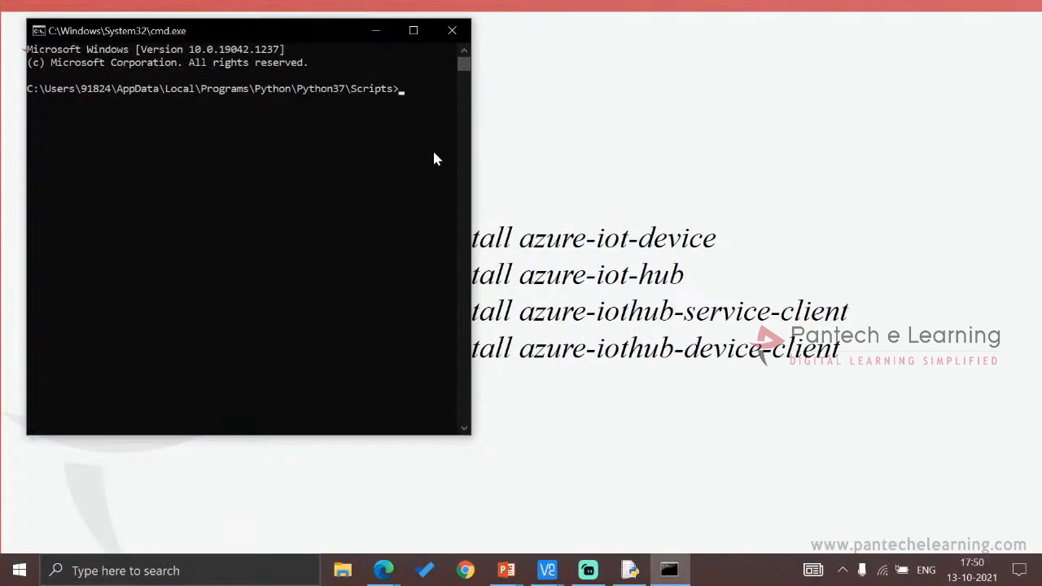
pyautogui.write('pip3 install azure-')
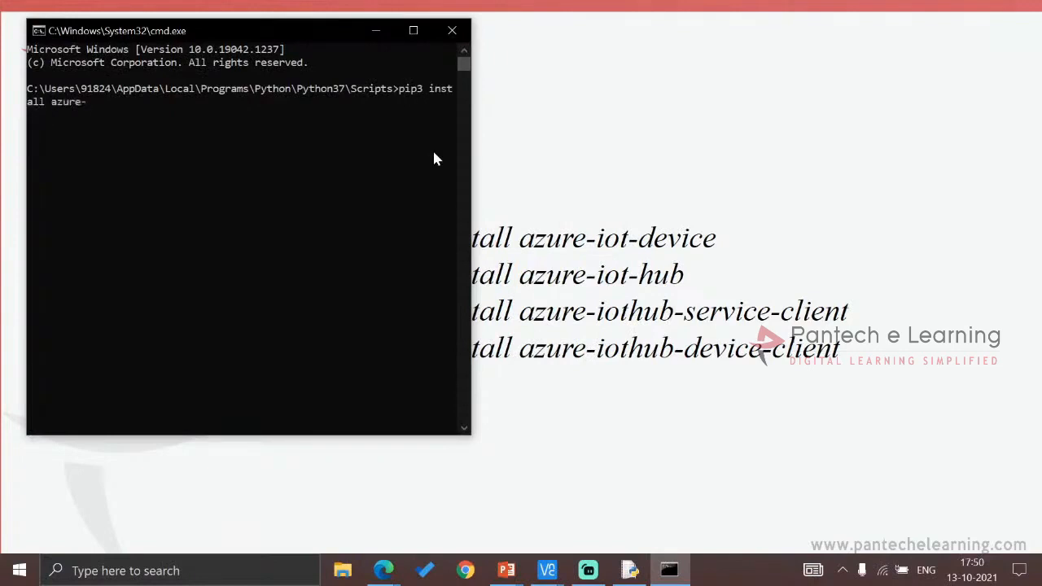
pyautogui.write('iot-device')
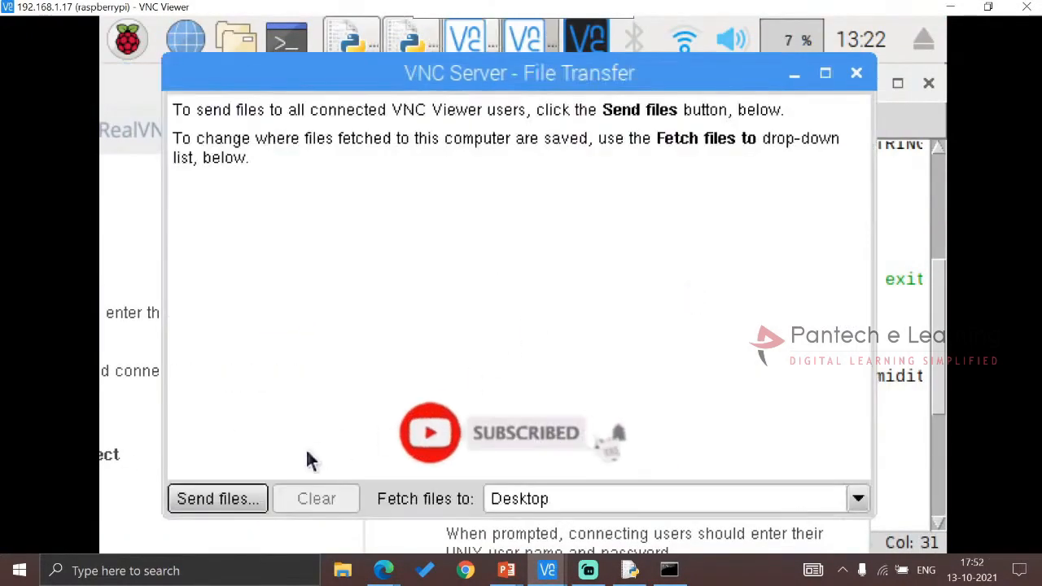
# - Send az.py from the Pi's Desktop folder to the Windows desktop via VNC file transfer
pyautogui.click(216, 499)
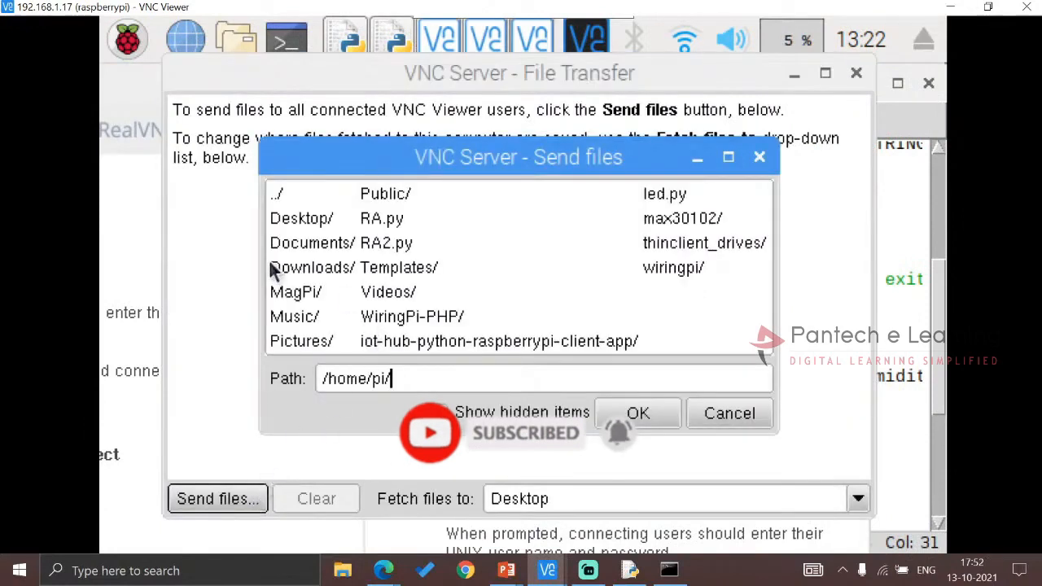
pyautogui.doubleClick(302, 219)
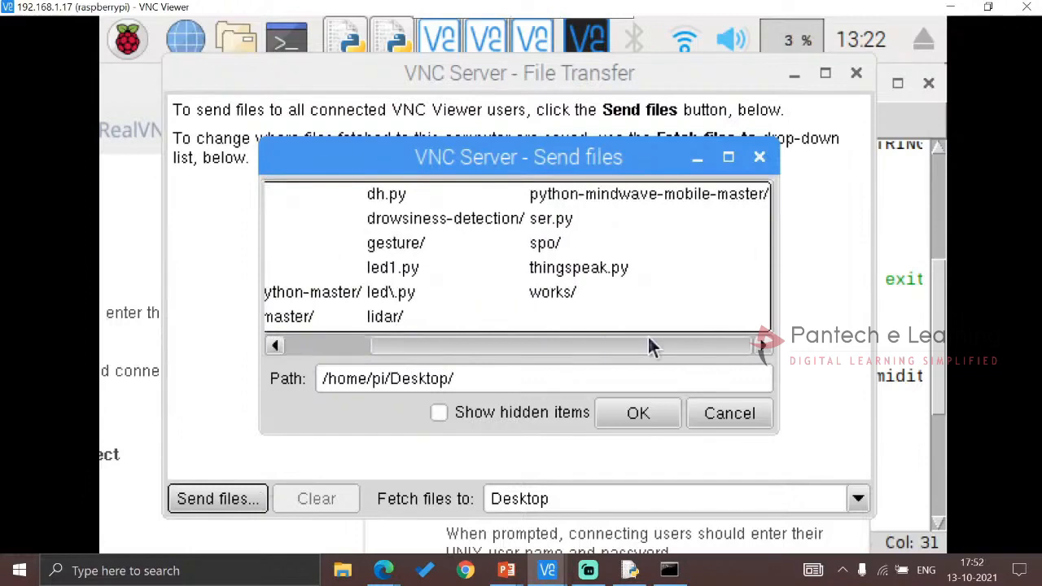
pyautogui.click(729, 414)
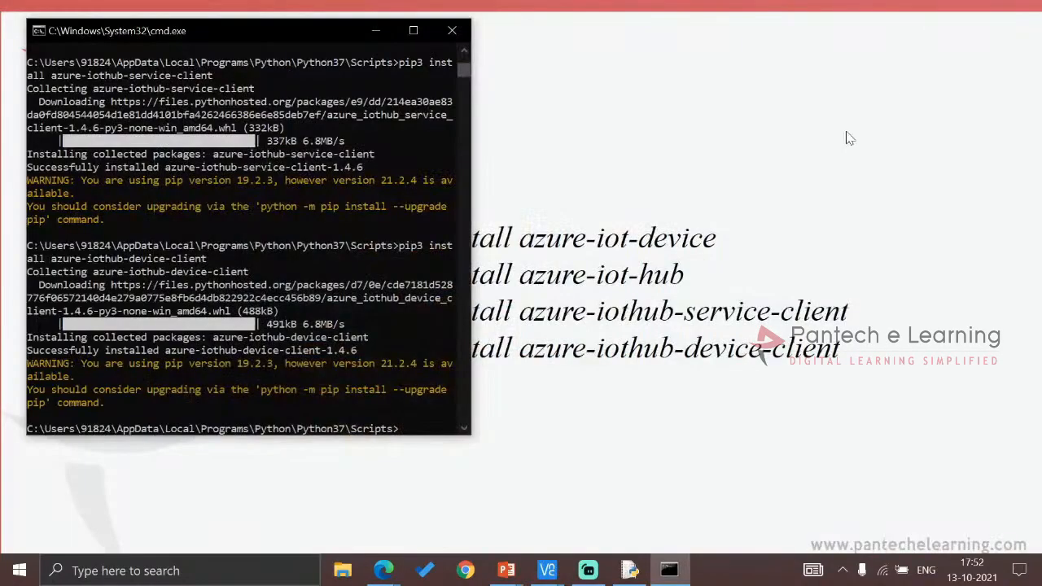
pyautogui.moveTo(519, 464)
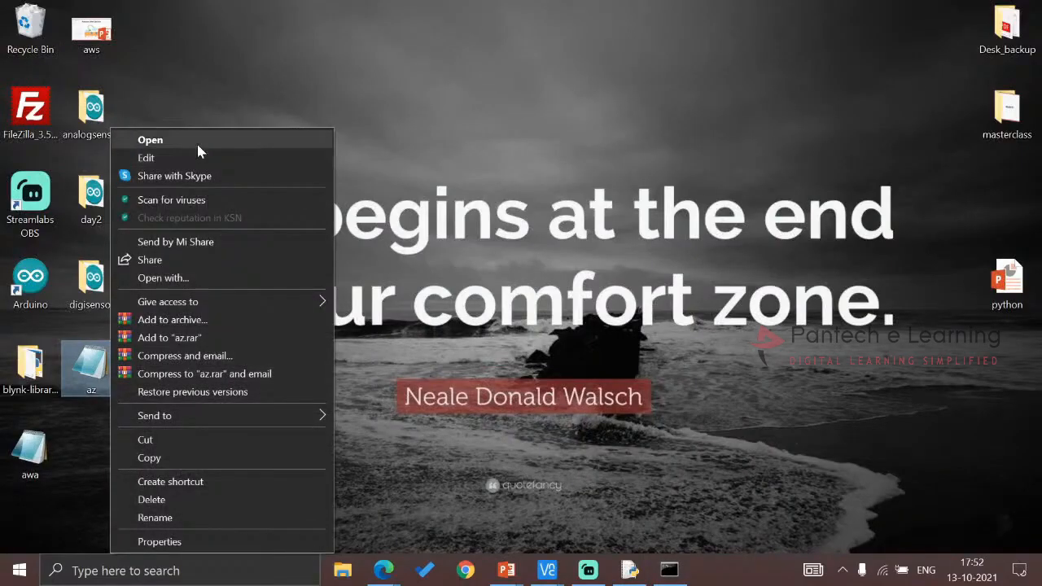
# - Edit az.py to drop the Adafruit_DHT import and hard-code TEMPERATURE = 30
pyautogui.click(150, 140)
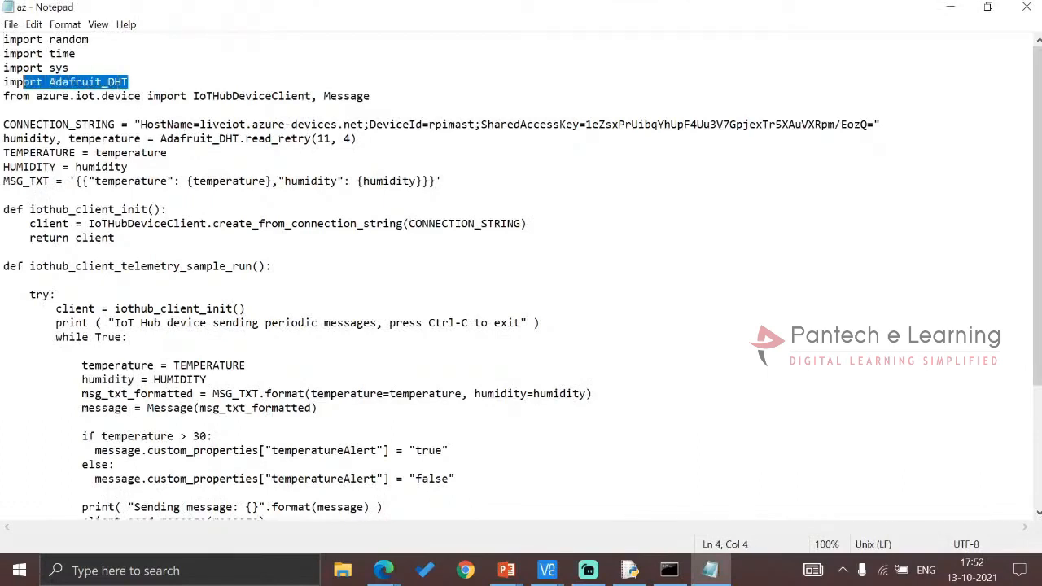
pyautogui.press('Delete')
pyautogui.write('90')
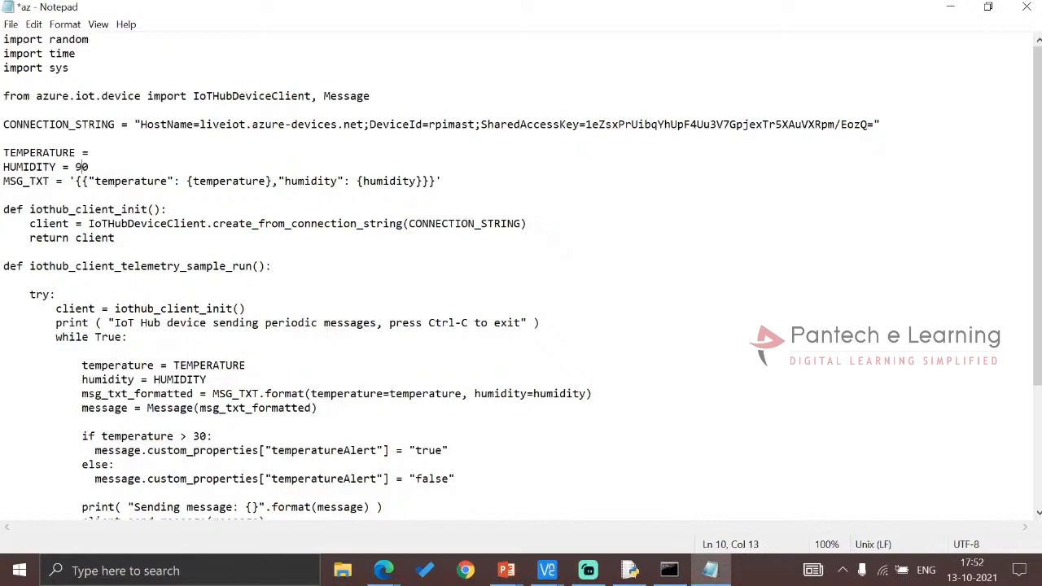
pyautogui.write('30')
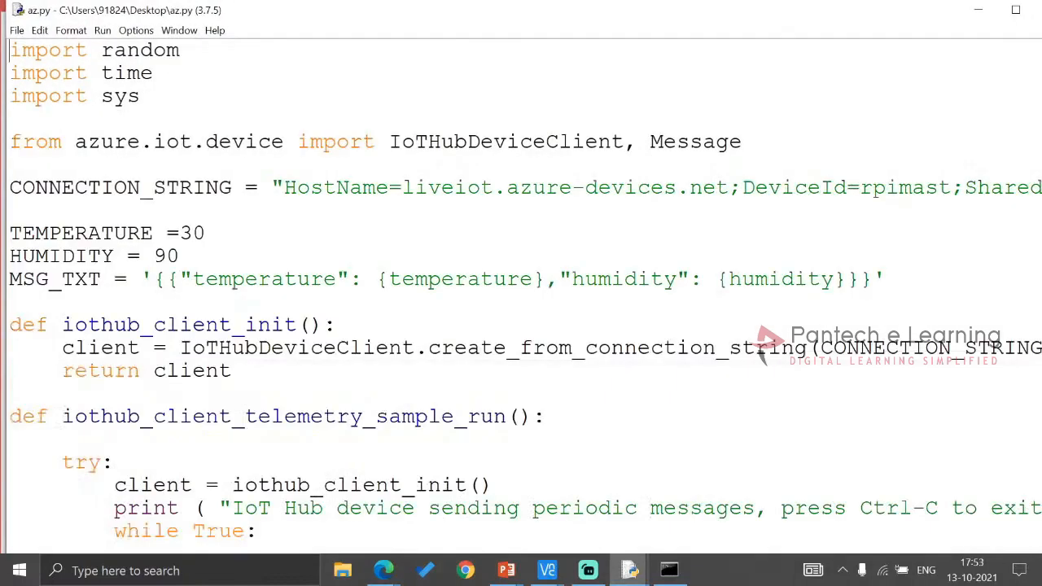
# - Run az.py via Run Module and watch 'Message successfully sent' repeat in the shell
pyautogui.click(103, 29)
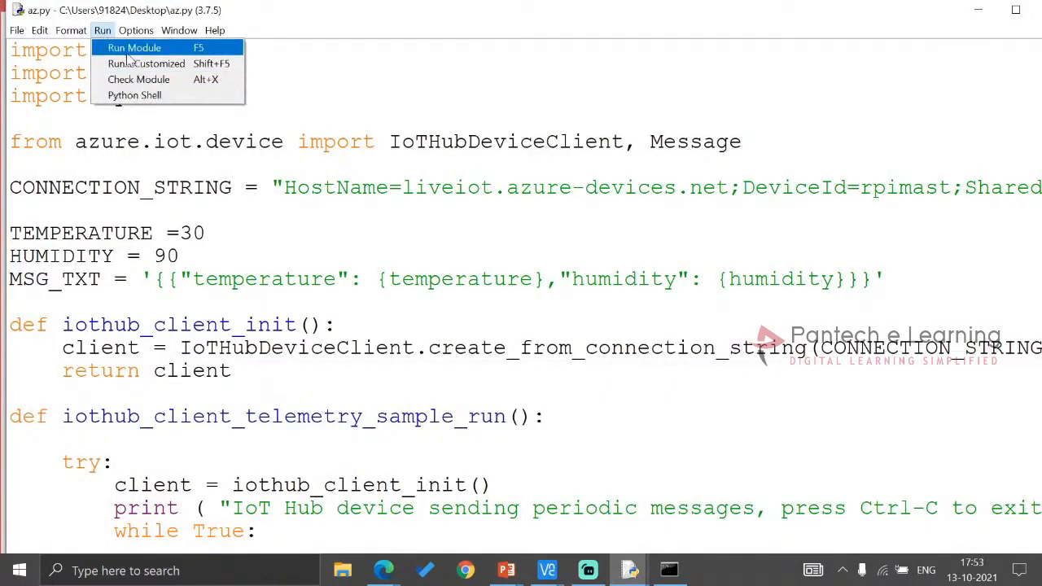
pyautogui.click(134, 47)
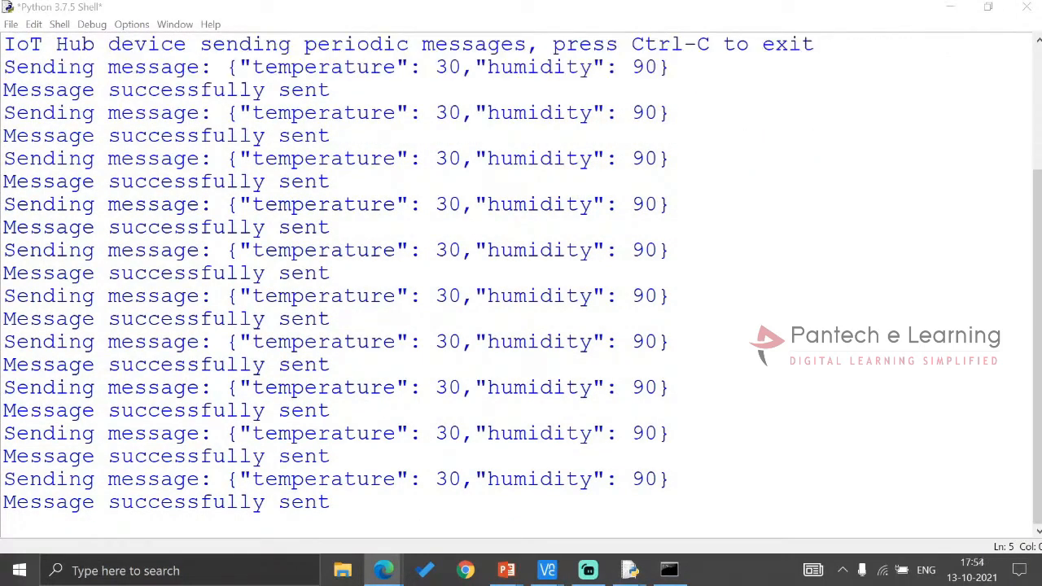
pyautogui.scroll(-3)
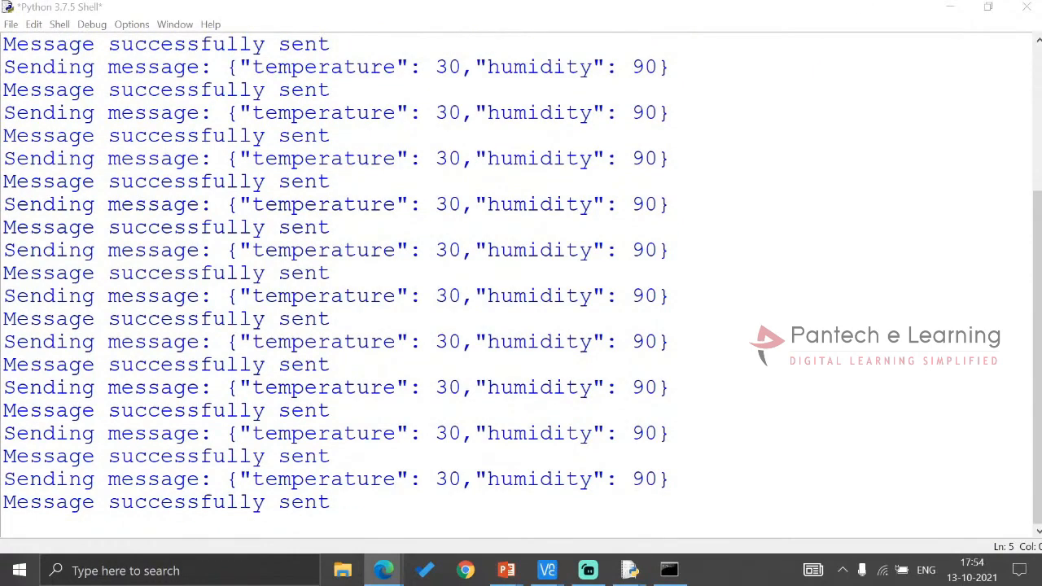